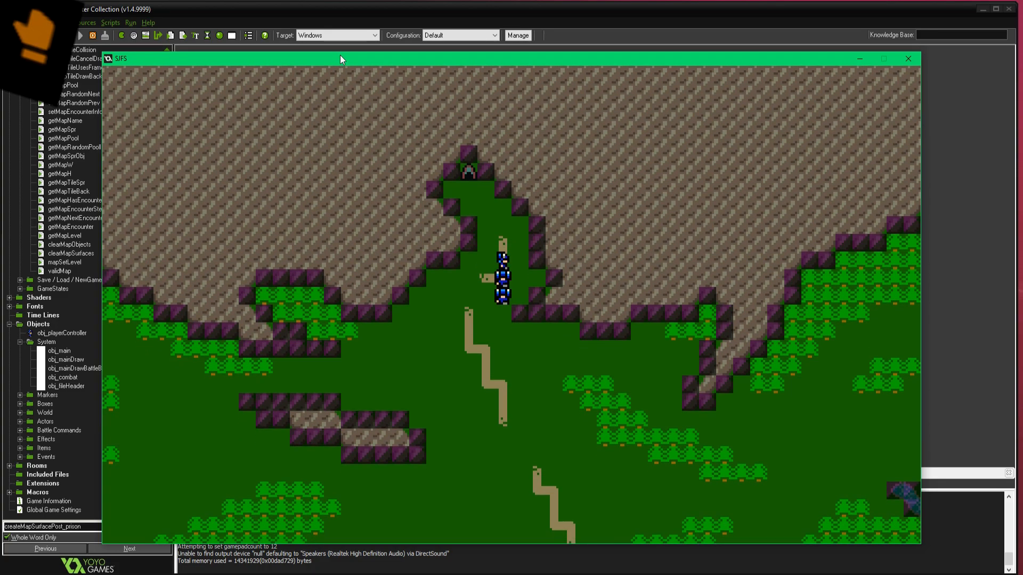
Walk the party north up the green mountain pass into the rocky cave area.
{"action": "double_click", "coordinate": [58, 350]}
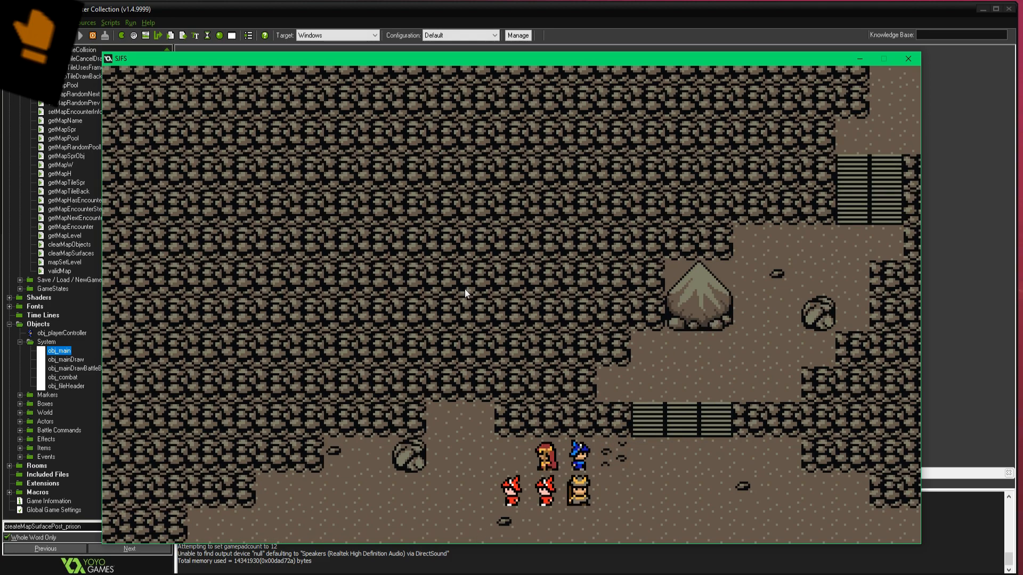
{"action": "mouse_move", "coordinate": [355, 334]}
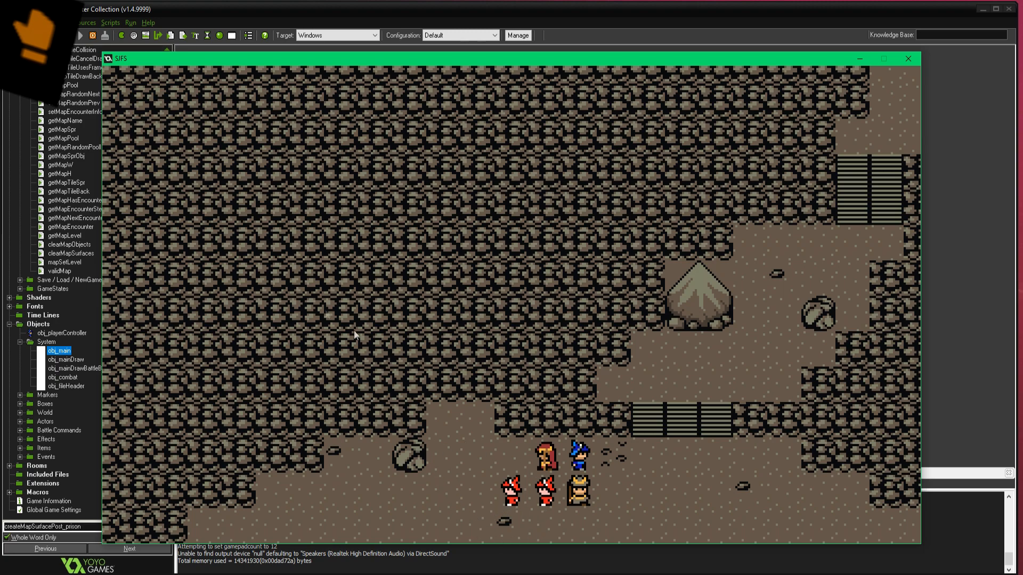
{"action": "mouse_move", "coordinate": [267, 535]}
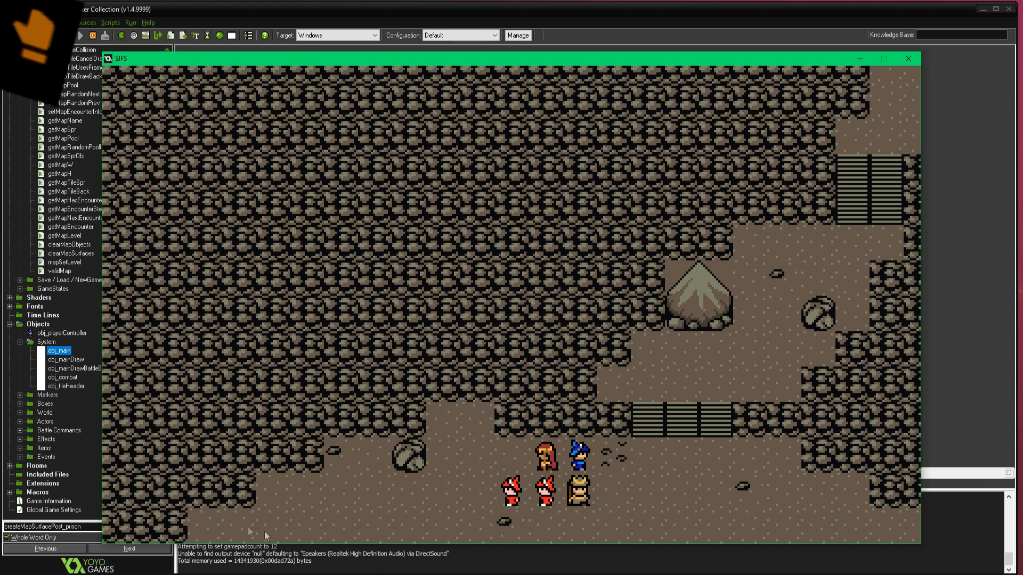
{"action": "mouse_move", "coordinate": [466, 464]}
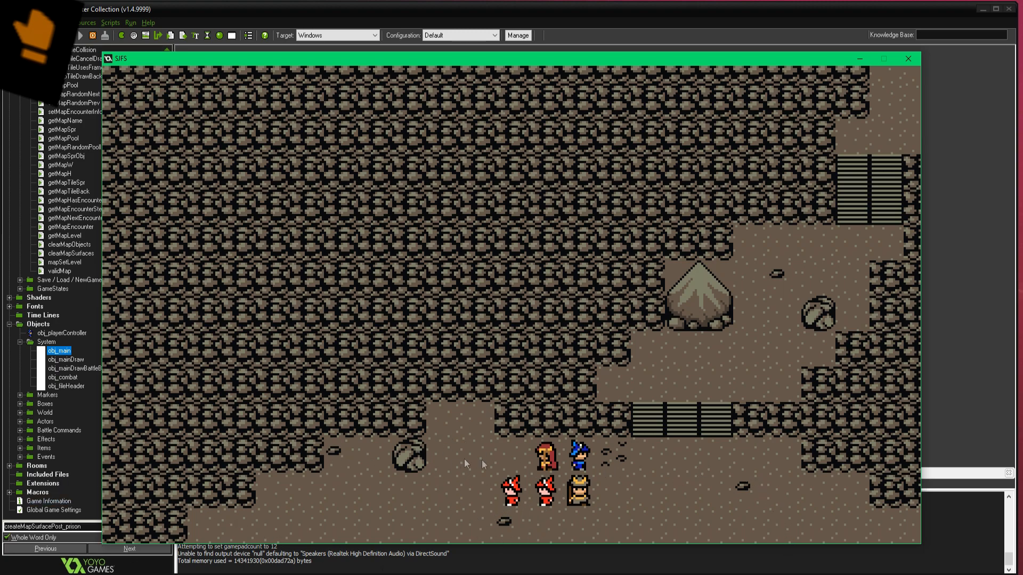
{"action": "mouse_move", "coordinate": [508, 488]}
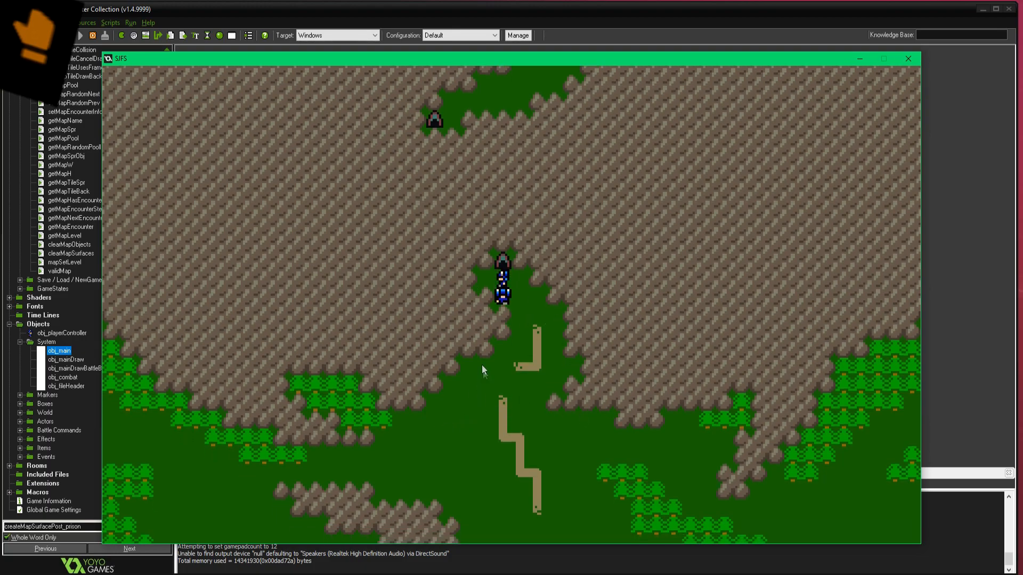
{"action": "mouse_move", "coordinate": [675, 461]}
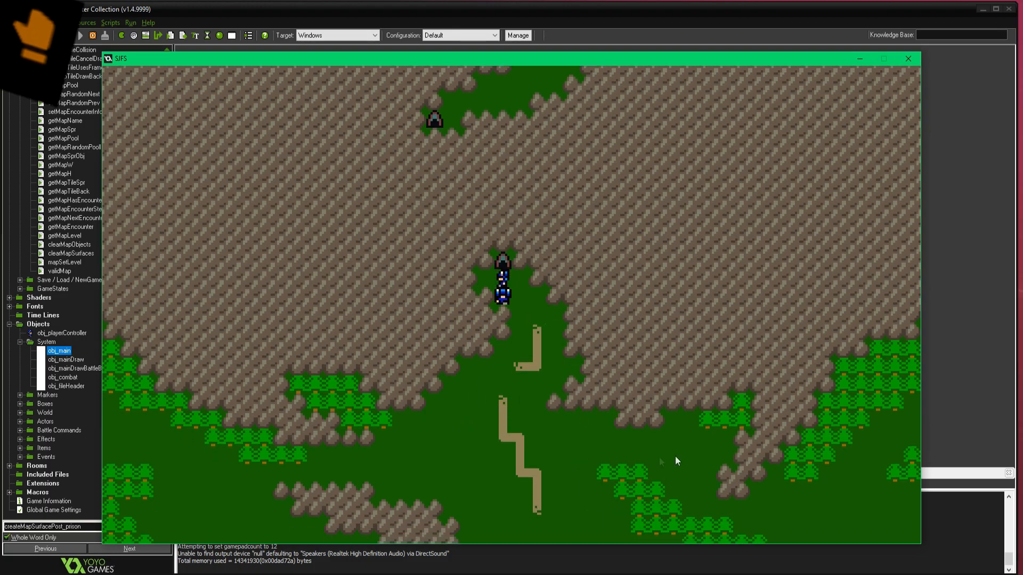
{"action": "mouse_move", "coordinate": [677, 413]}
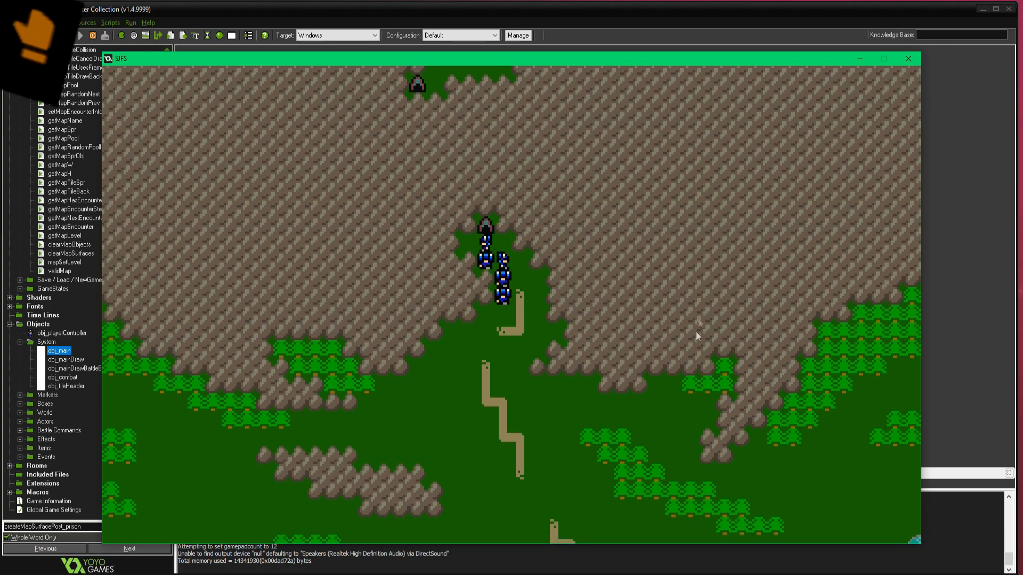
{"action": "mouse_move", "coordinate": [665, 262]}
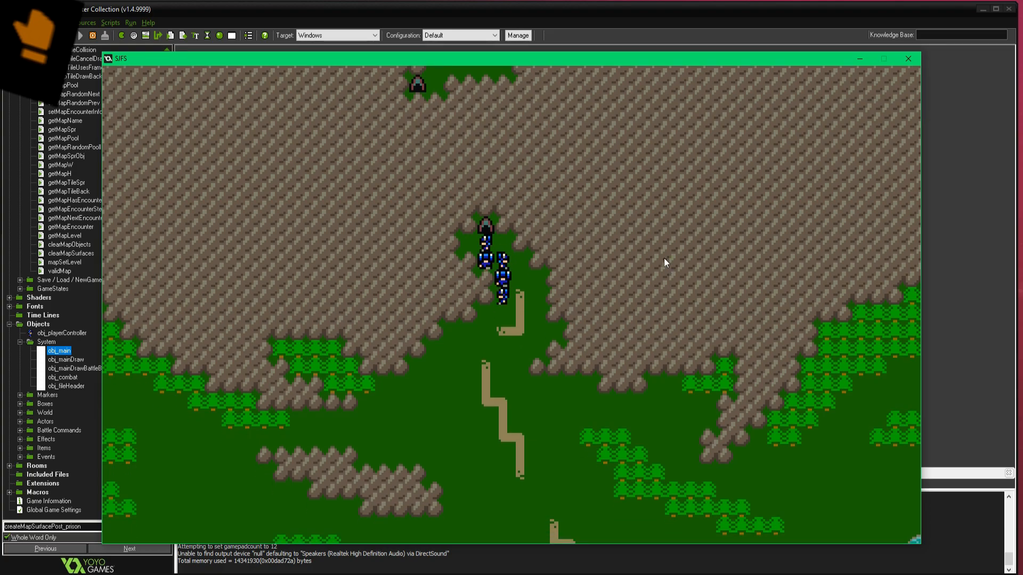
{"action": "mouse_move", "coordinate": [599, 279]}
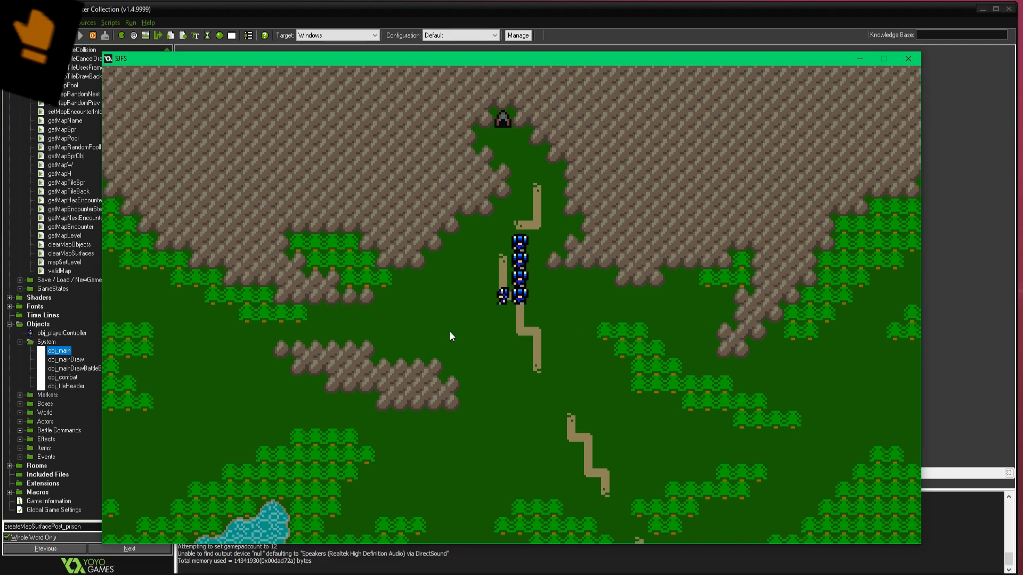
{"action": "mouse_move", "coordinate": [478, 372]}
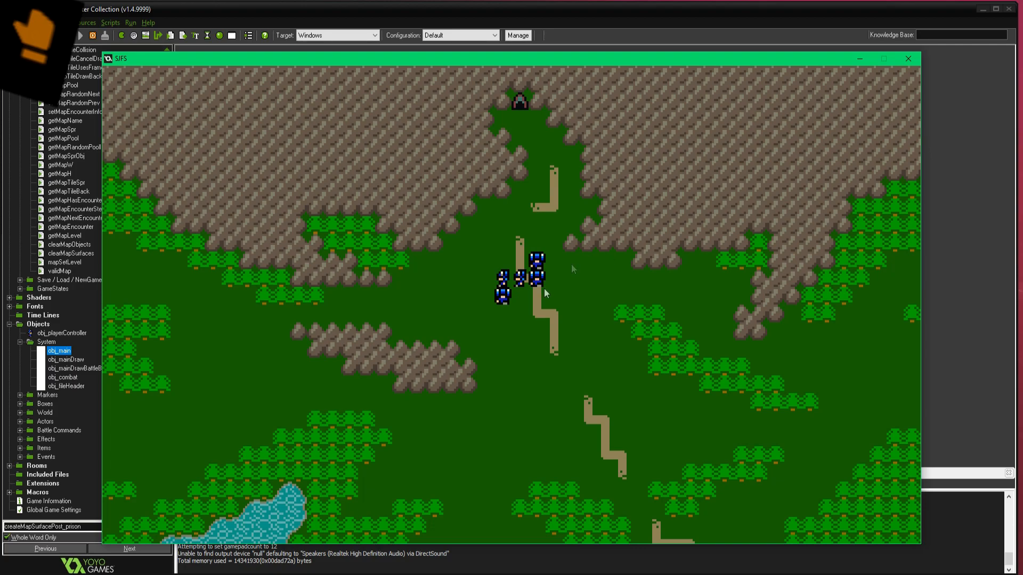
{"action": "mouse_move", "coordinate": [714, 308]}
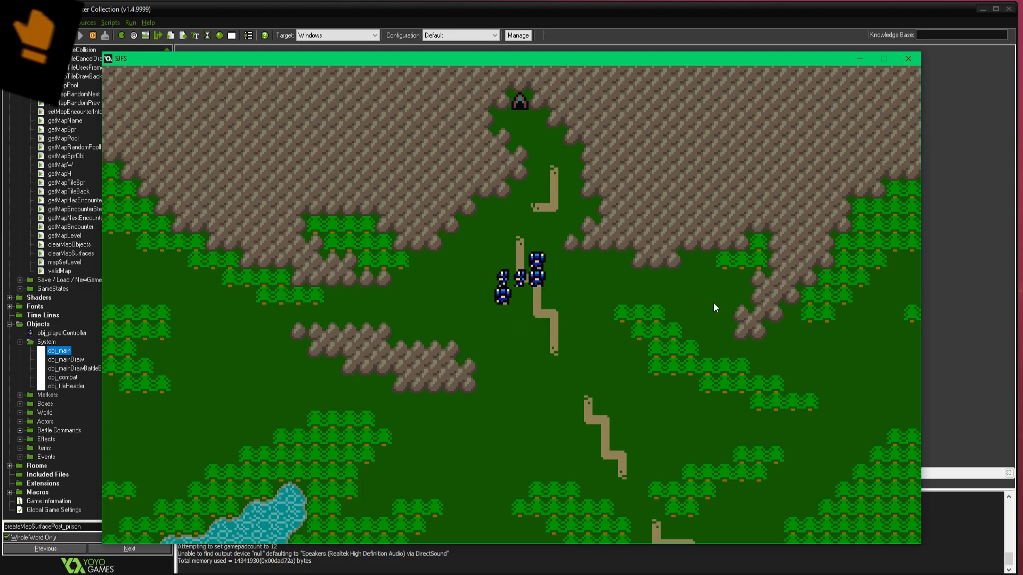
{"action": "mouse_move", "coordinate": [597, 343]}
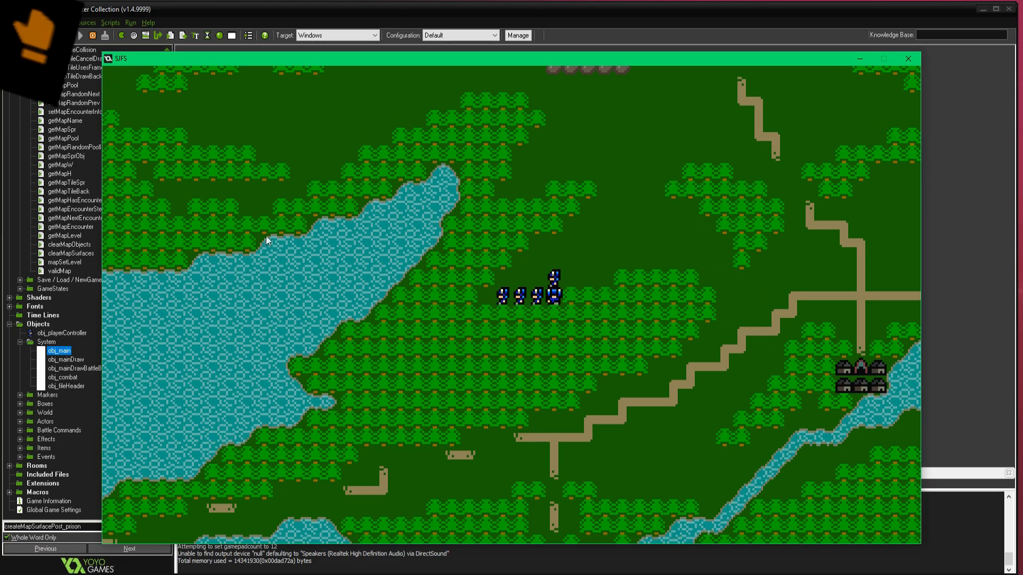
{"action": "mouse_move", "coordinate": [191, 313]}
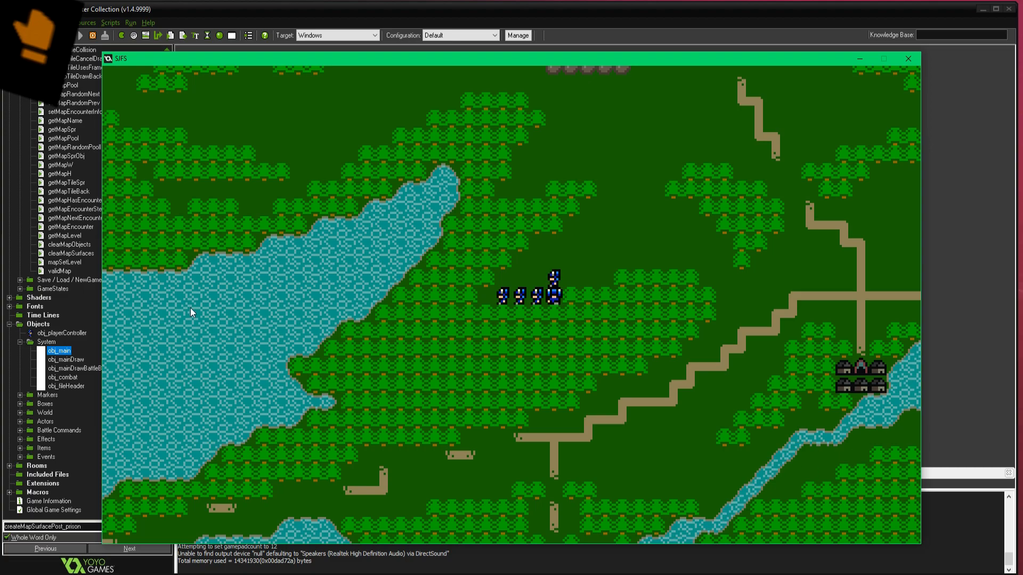
{"action": "mouse_move", "coordinate": [386, 250]}
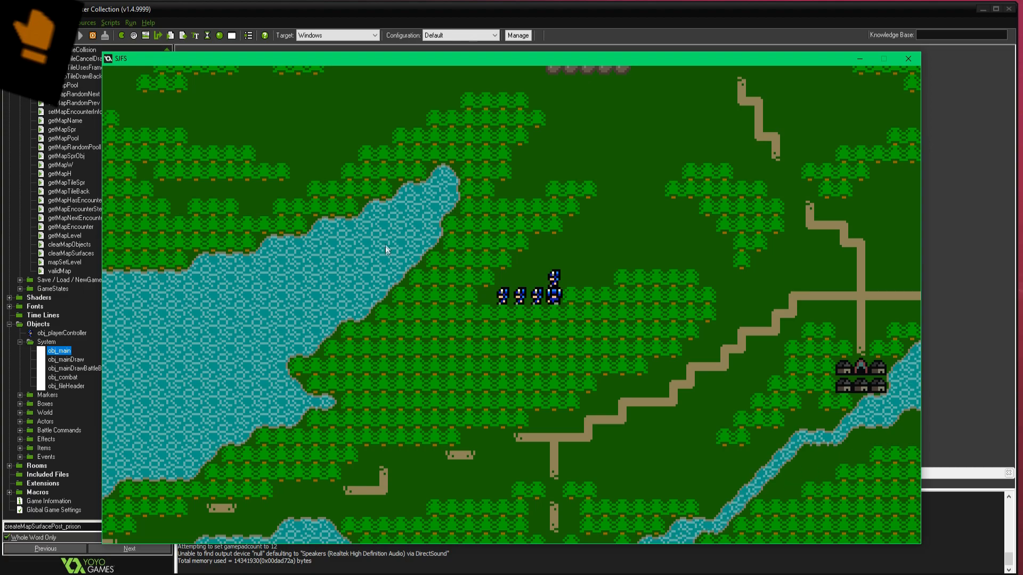
{"action": "mouse_move", "coordinate": [663, 148]}
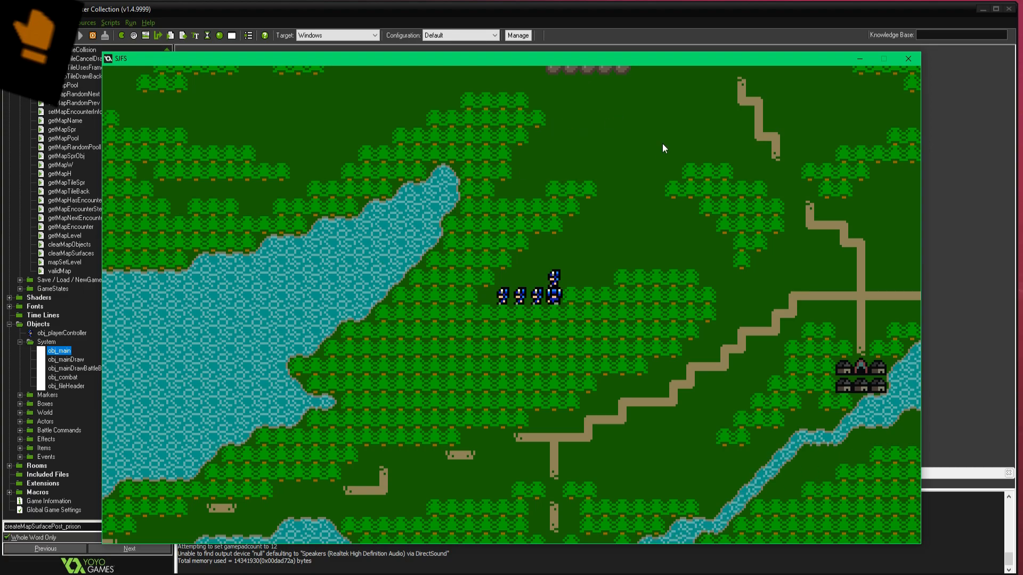
{"action": "mouse_move", "coordinate": [556, 264]}
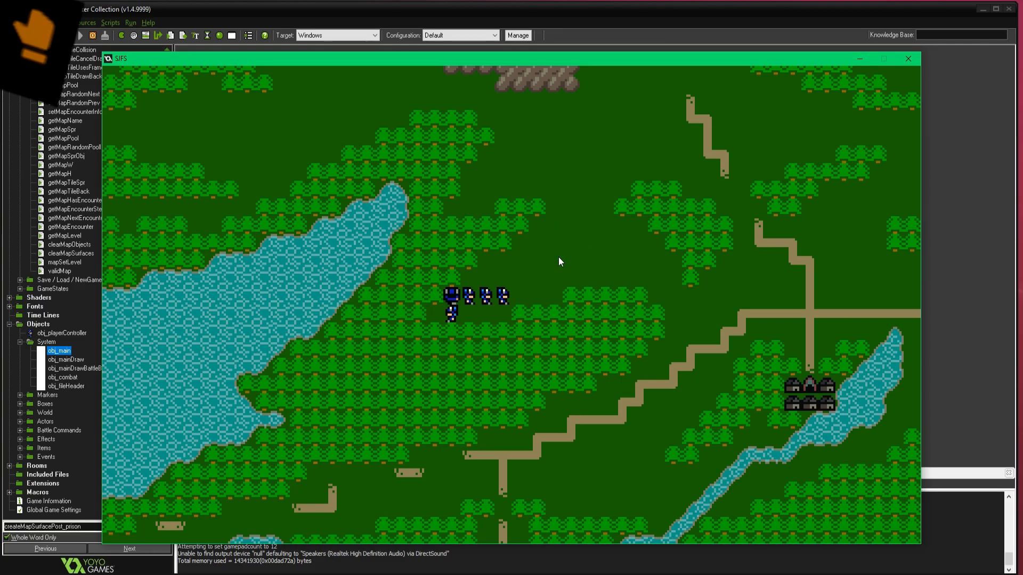
{"action": "mouse_move", "coordinate": [561, 278]}
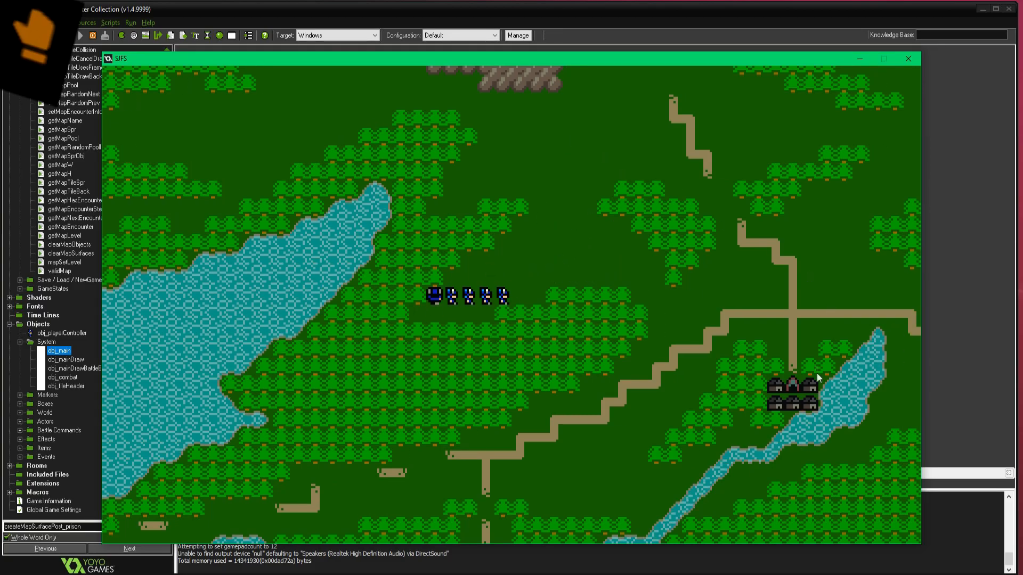
{"action": "mouse_move", "coordinate": [680, 292]}
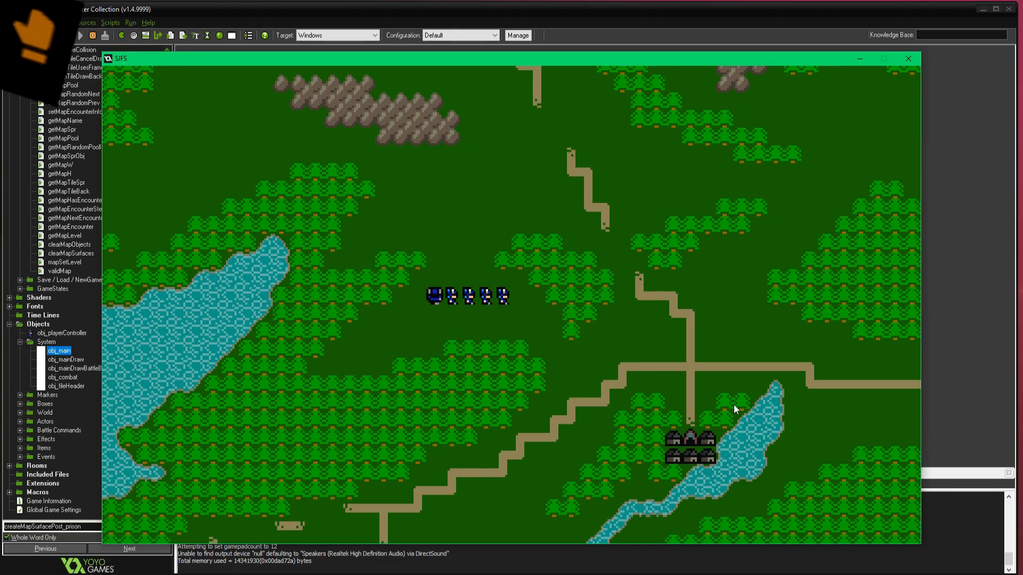
{"action": "mouse_move", "coordinate": [591, 349]}
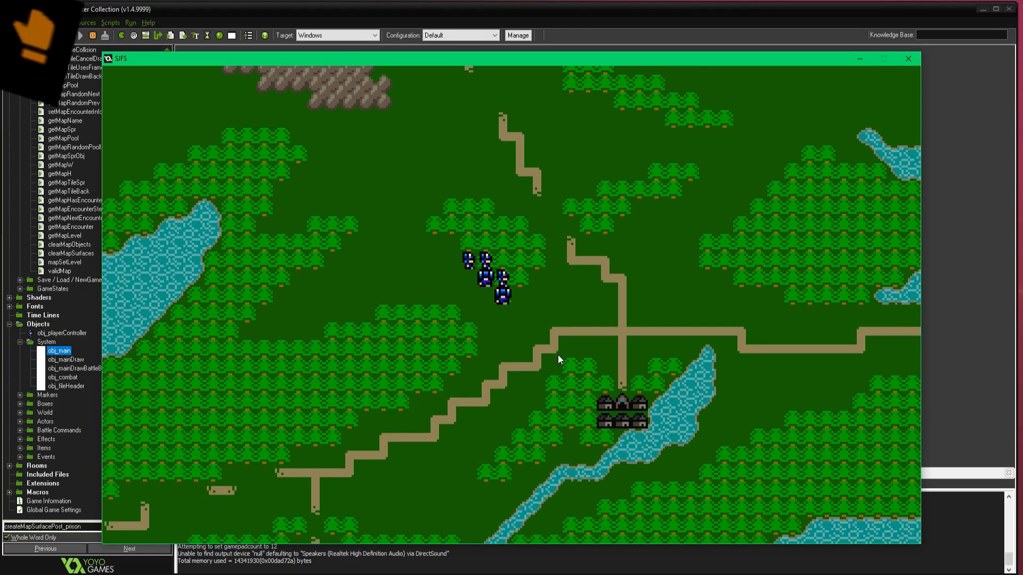
{"action": "mouse_move", "coordinate": [595, 389]}
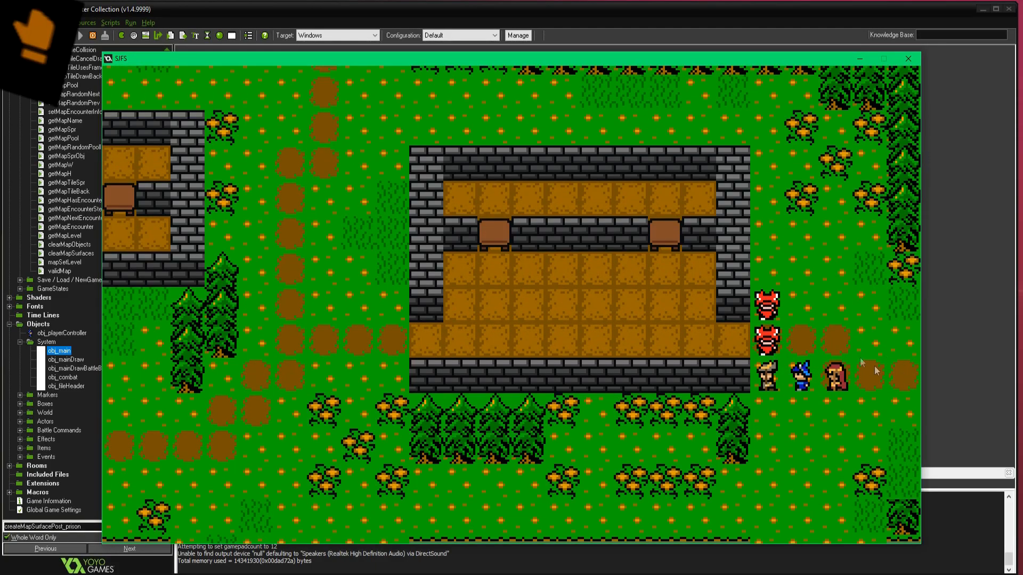
{"action": "mouse_move", "coordinate": [846, 273]}
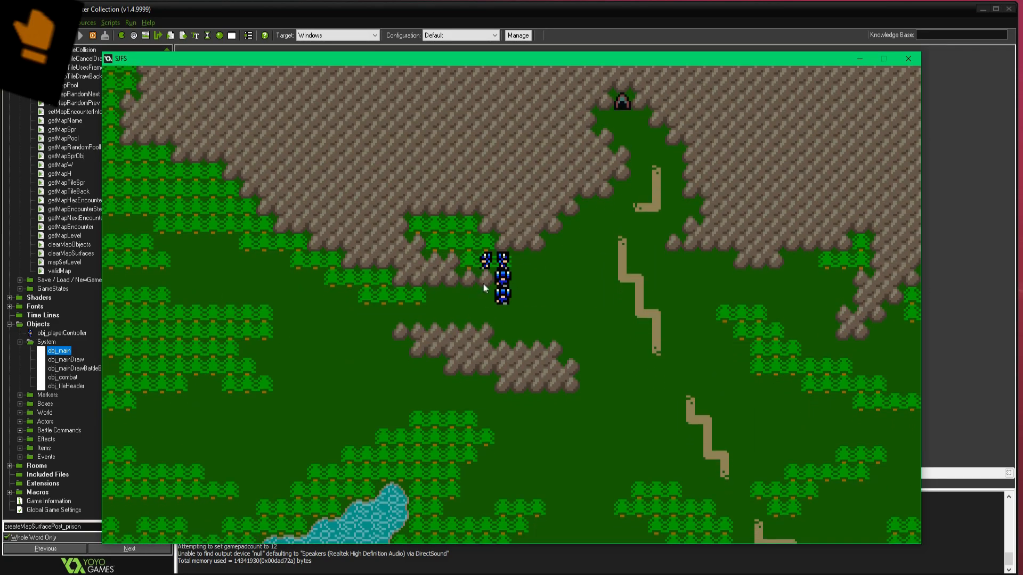
{"action": "mouse_move", "coordinate": [400, 337]}
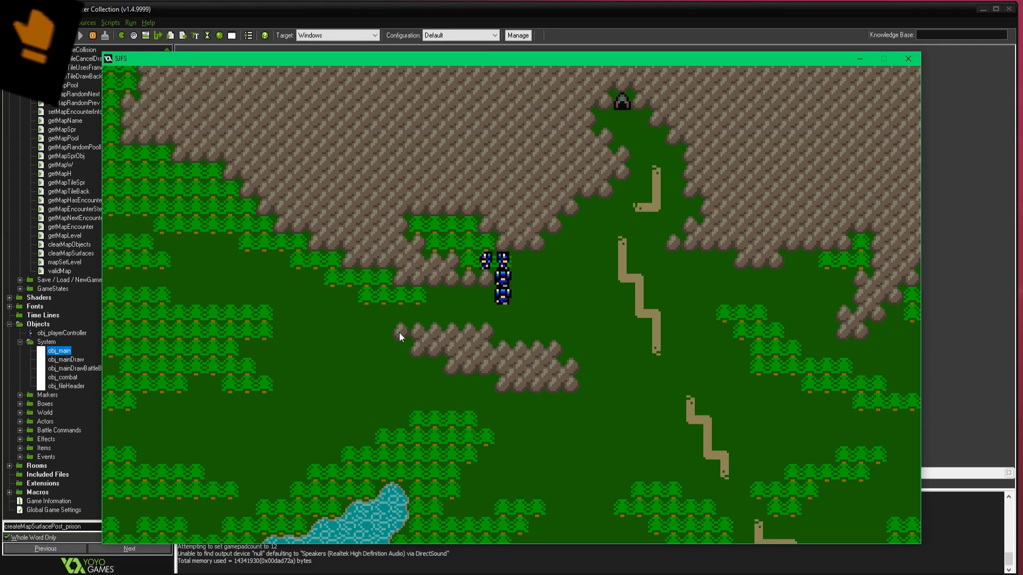
{"action": "mouse_move", "coordinate": [410, 319]}
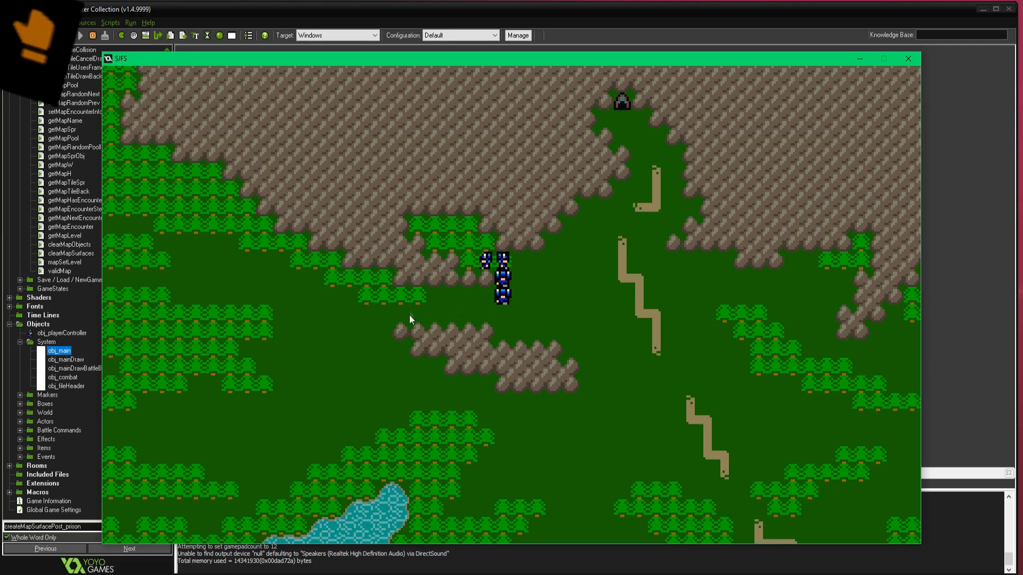
{"action": "mouse_move", "coordinate": [560, 121]}
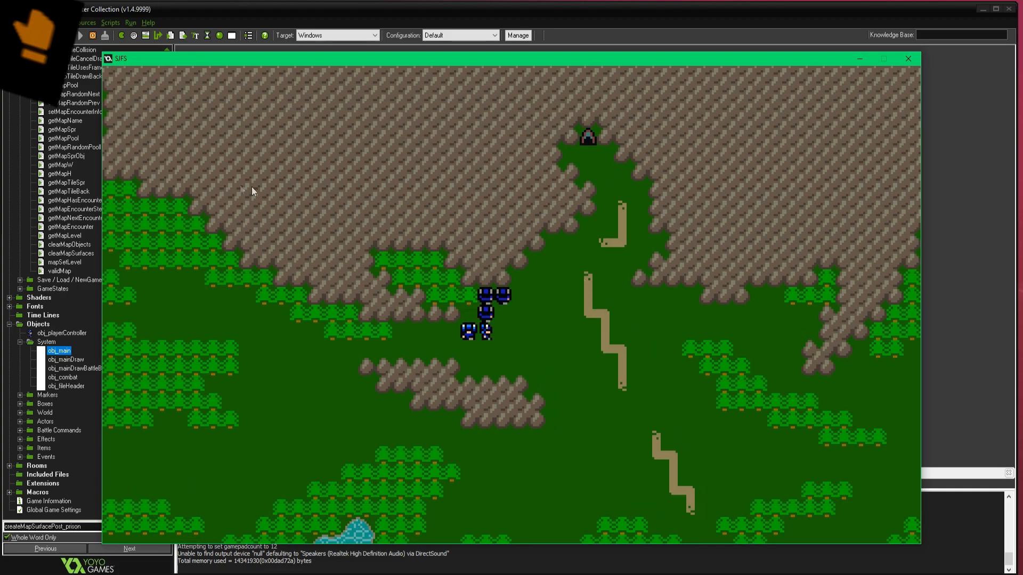
{"action": "mouse_move", "coordinate": [389, 171]}
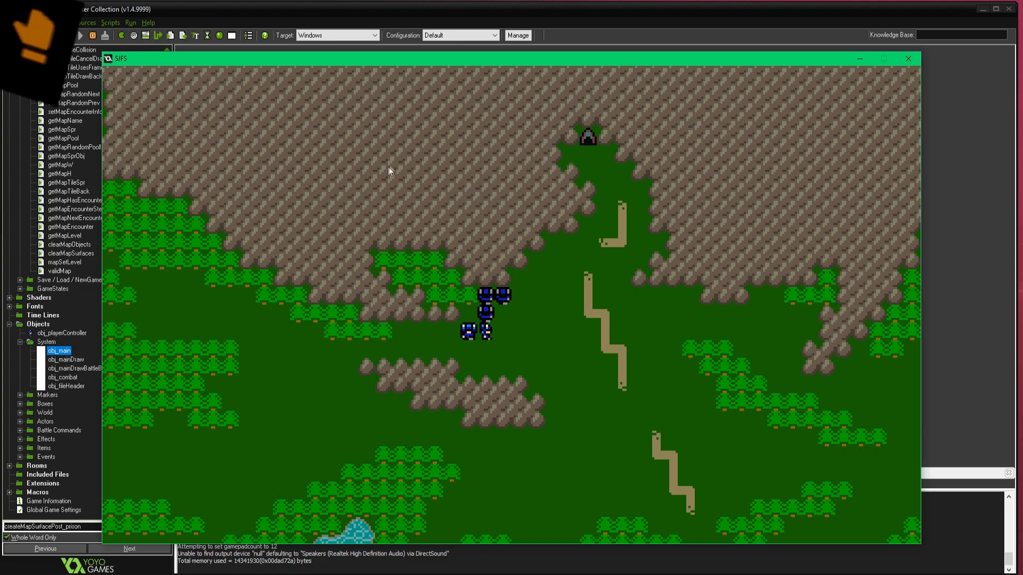
{"action": "mouse_move", "coordinate": [266, 147]}
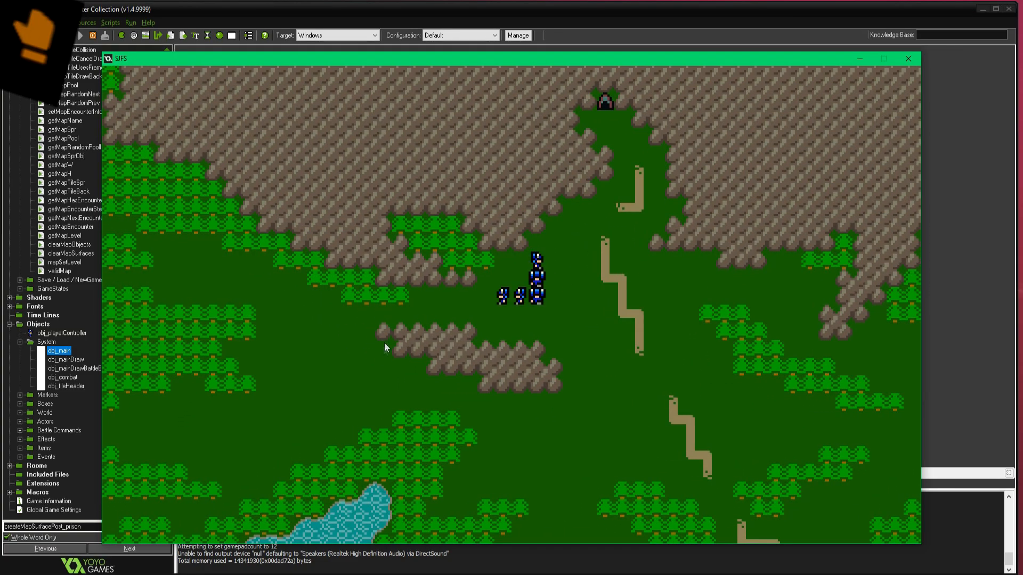
{"action": "mouse_move", "coordinate": [393, 337]}
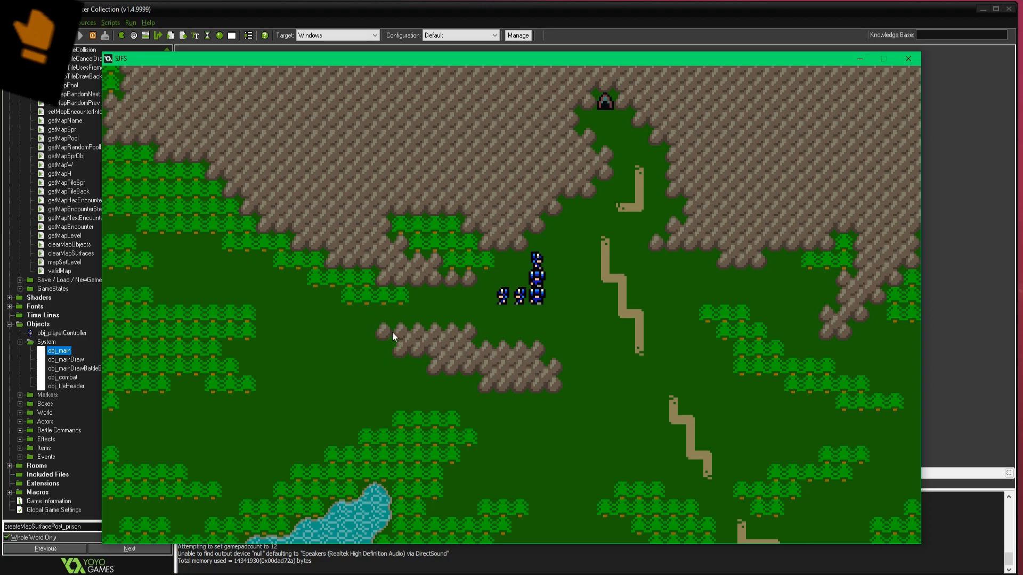
{"action": "mouse_move", "coordinate": [407, 343]}
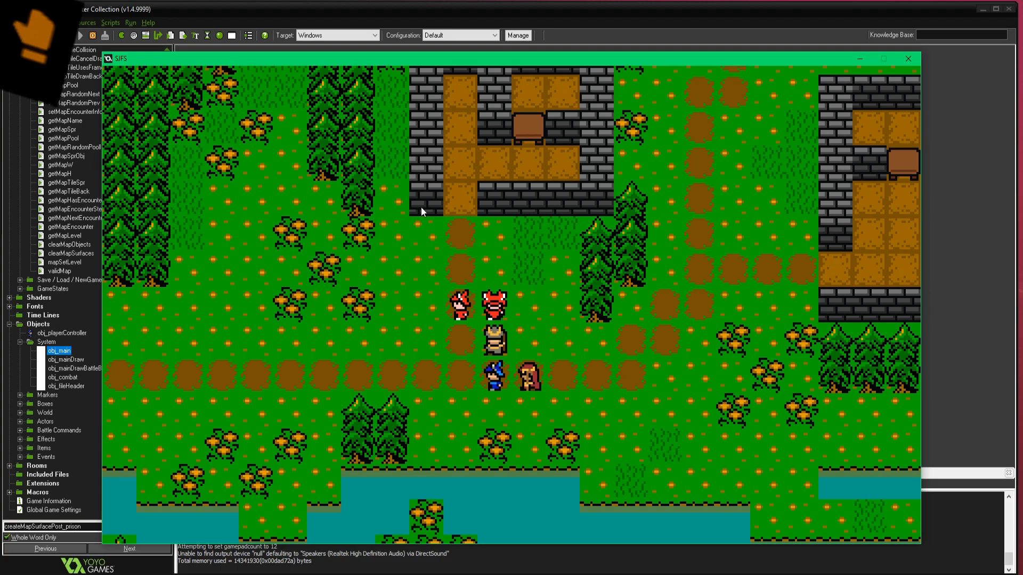
{"action": "mouse_move", "coordinate": [383, 204]}
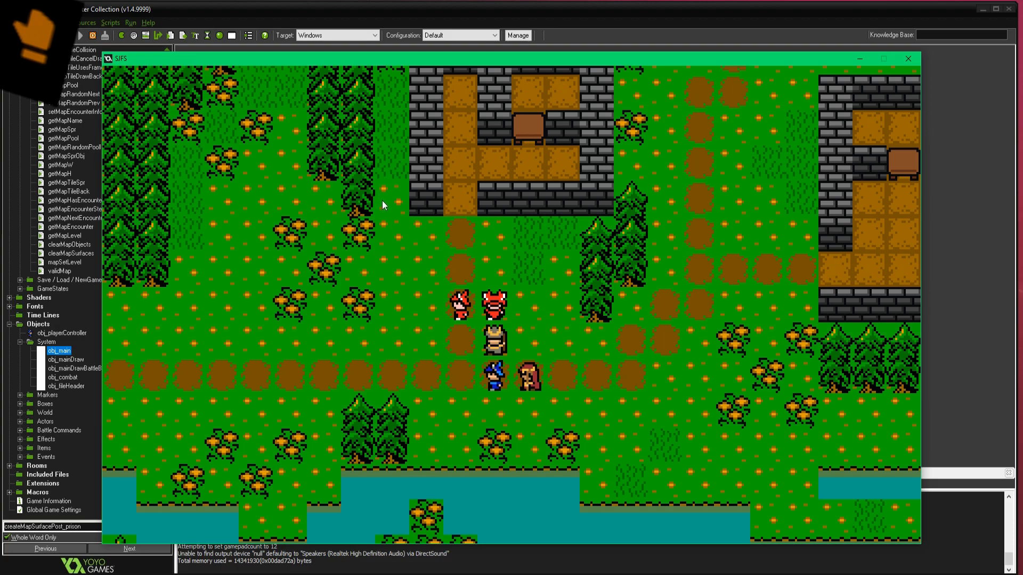
{"action": "mouse_move", "coordinate": [385, 203]}
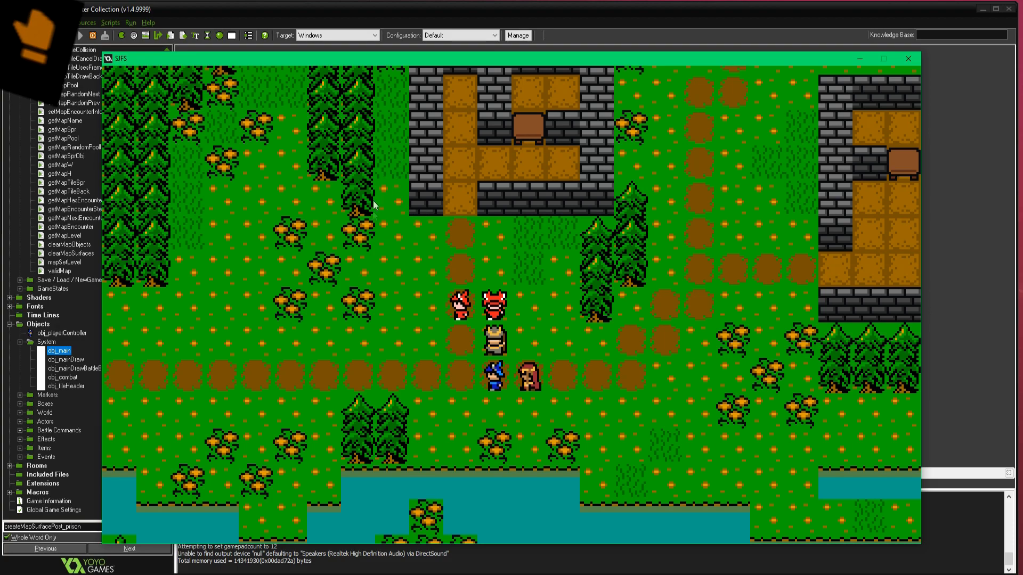
{"action": "mouse_move", "coordinate": [398, 208]}
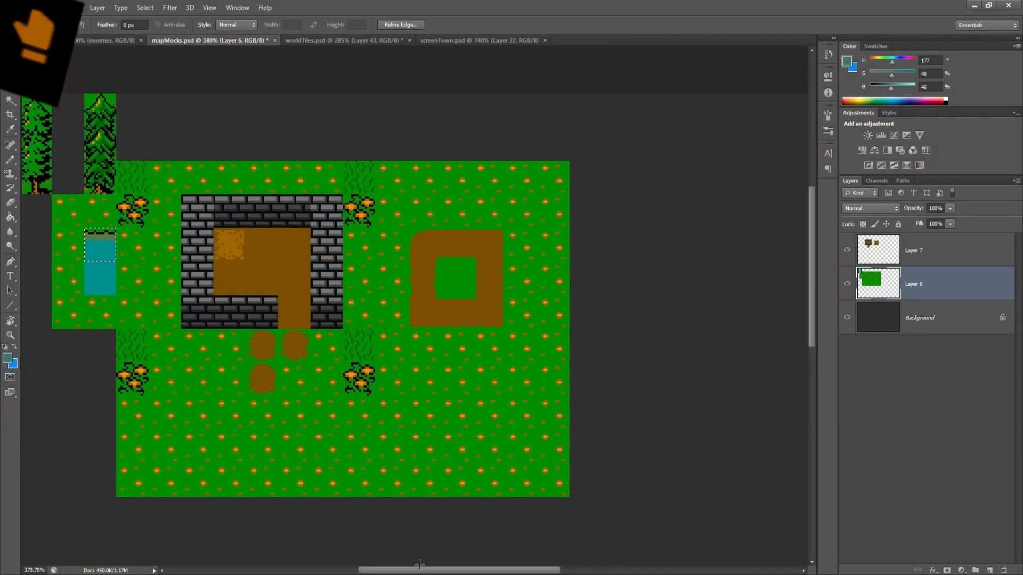
Scroll across the village mockup to view the stone house, dirt paths, pond and pines.
{"action": "scroll", "scroll_direction": "right", "scroll_amount": 3}
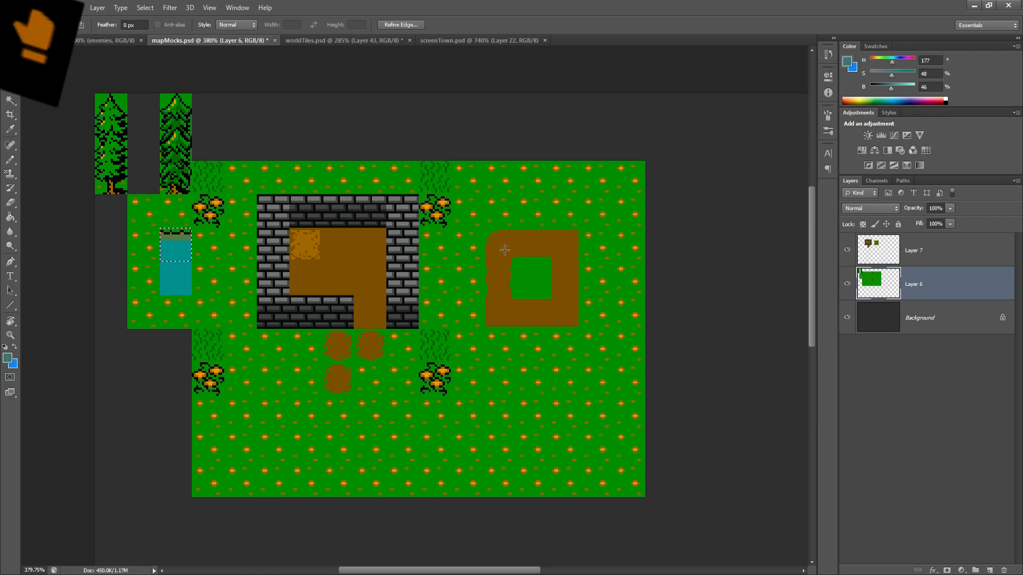
{"action": "mouse_move", "coordinate": [497, 281]}
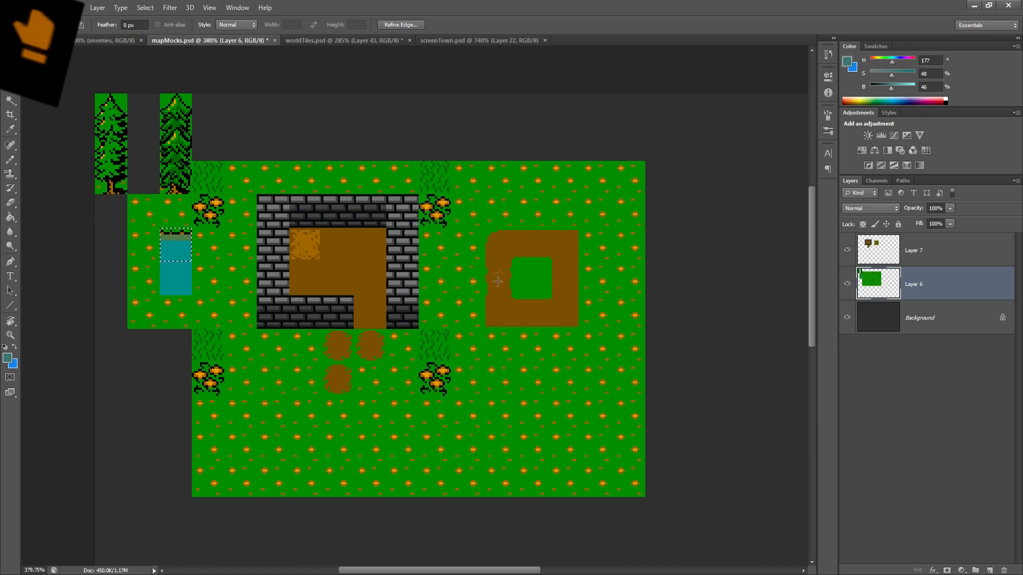
{"action": "mouse_move", "coordinate": [482, 245]}
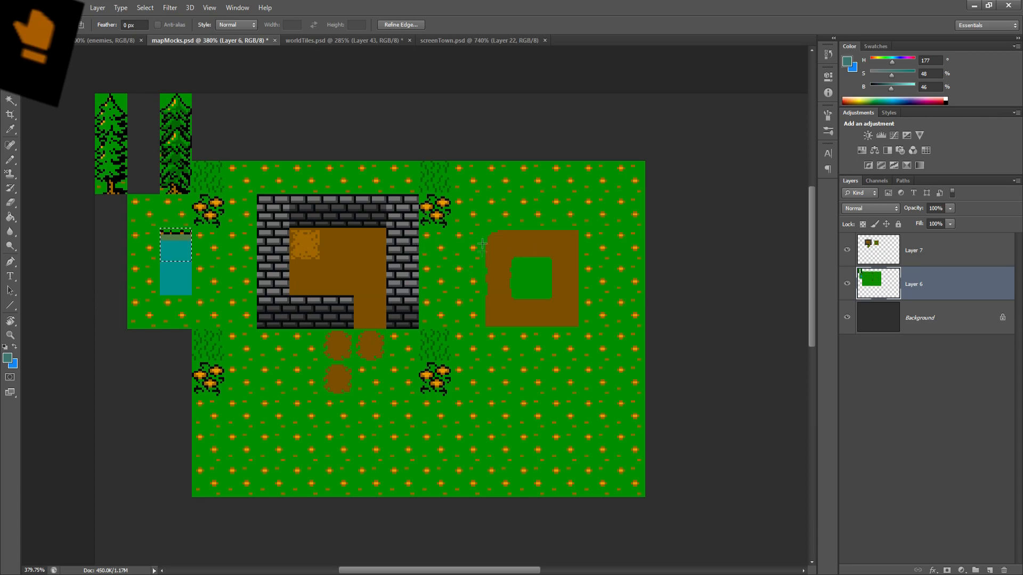
{"action": "mouse_move", "coordinate": [555, 331]}
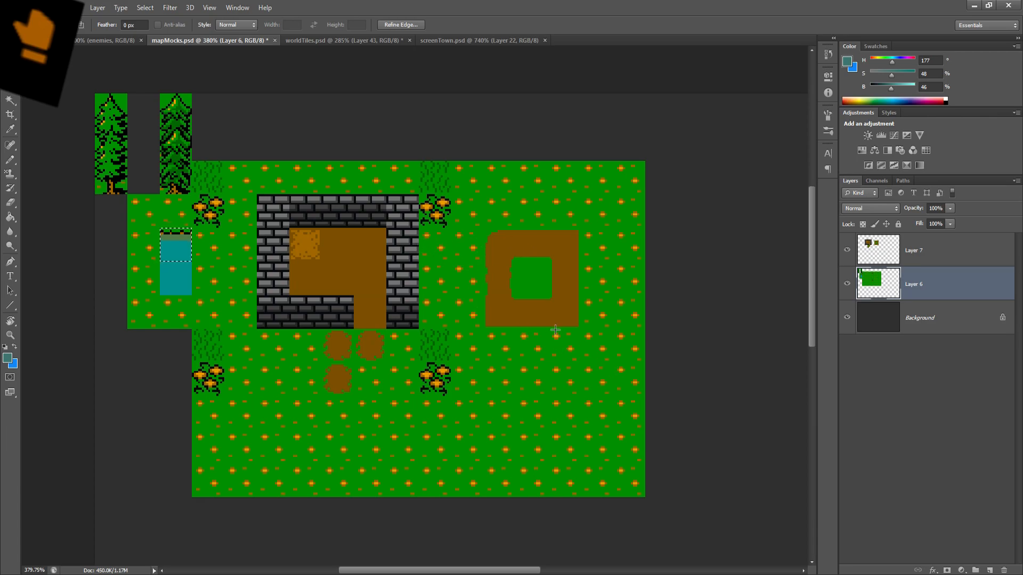
{"action": "mouse_move", "coordinate": [492, 200]}
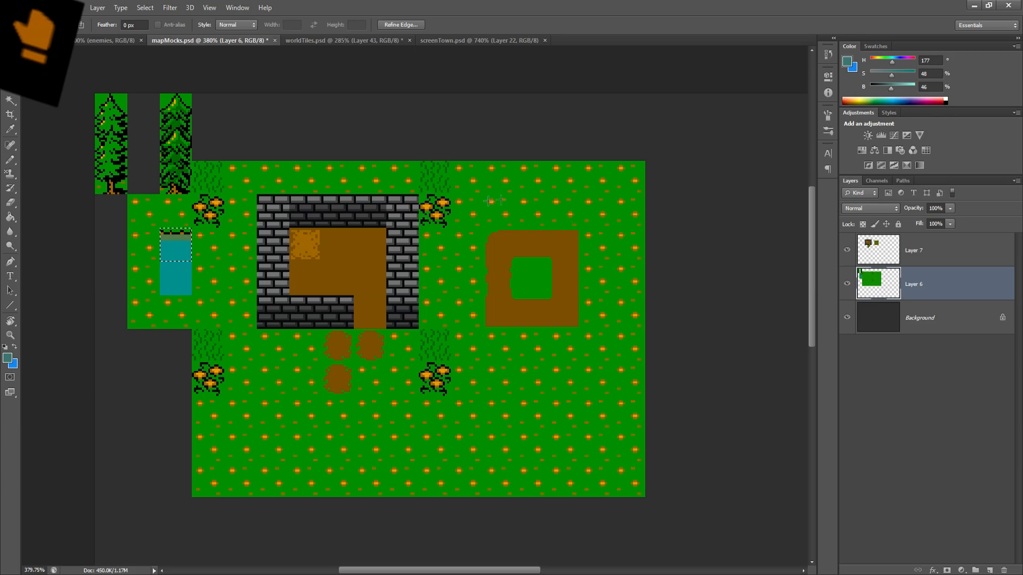
{"action": "mouse_move", "coordinate": [404, 230]}
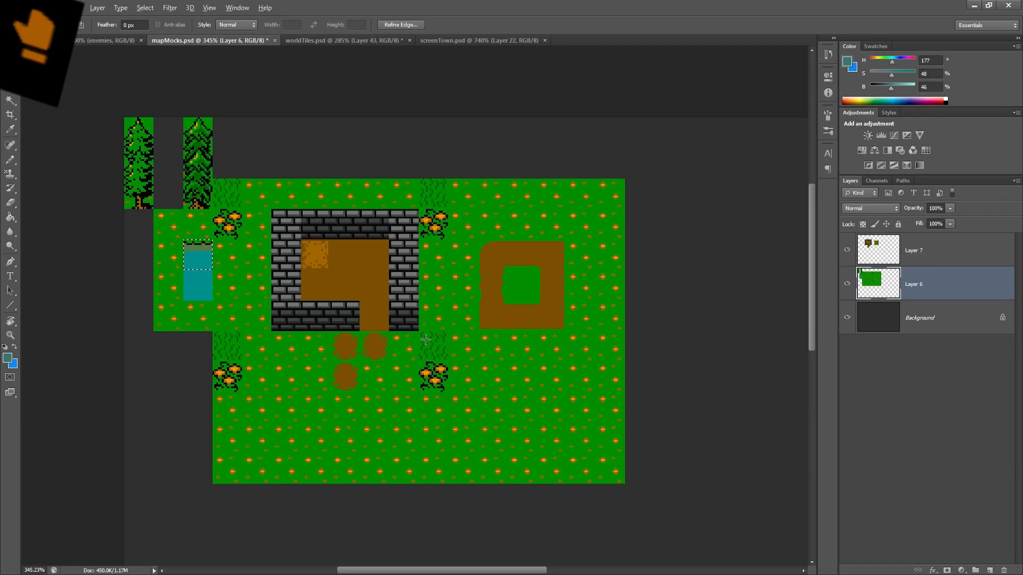
{"action": "mouse_move", "coordinate": [422, 319]}
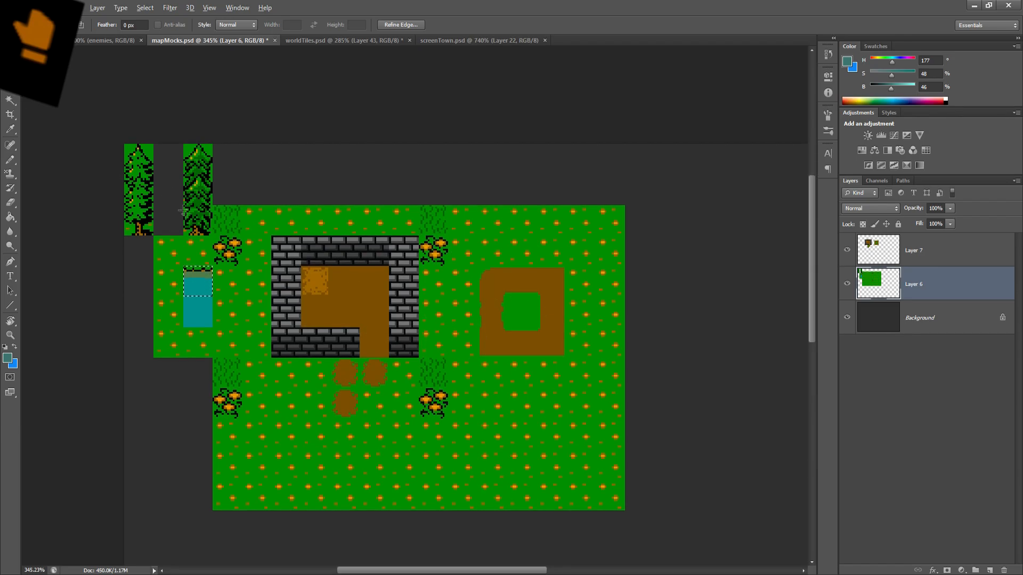
{"action": "mouse_move", "coordinate": [147, 50]}
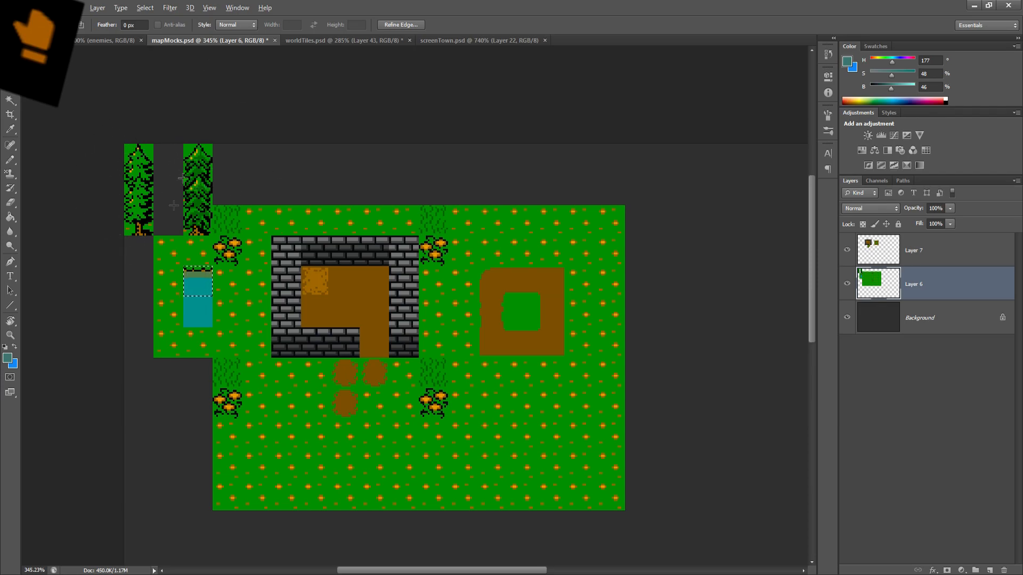
{"action": "mouse_move", "coordinate": [227, 193]}
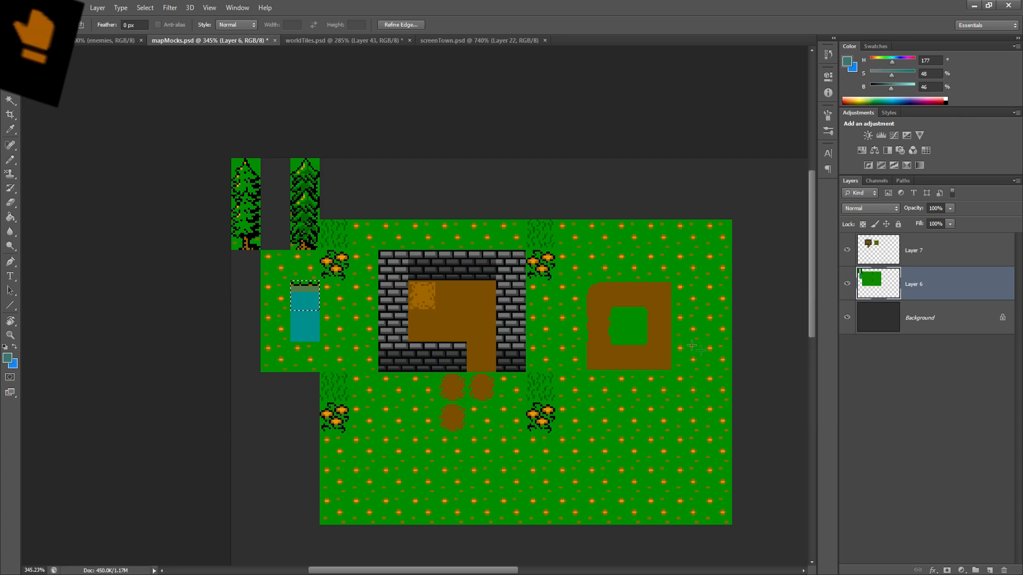
{"action": "scroll", "scroll_direction": "up", "scroll_amount": 3}
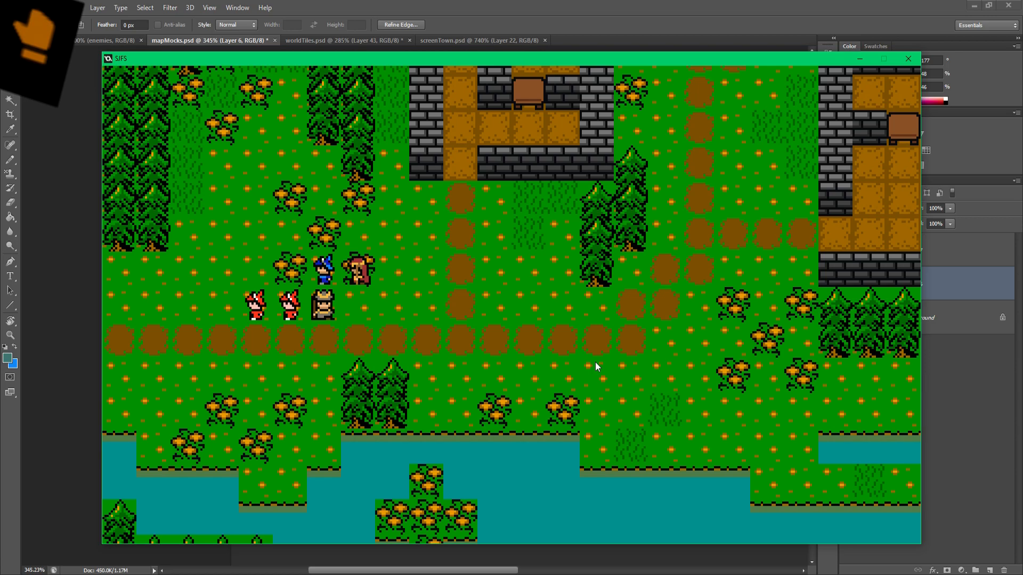
{"action": "mouse_move", "coordinate": [526, 305]}
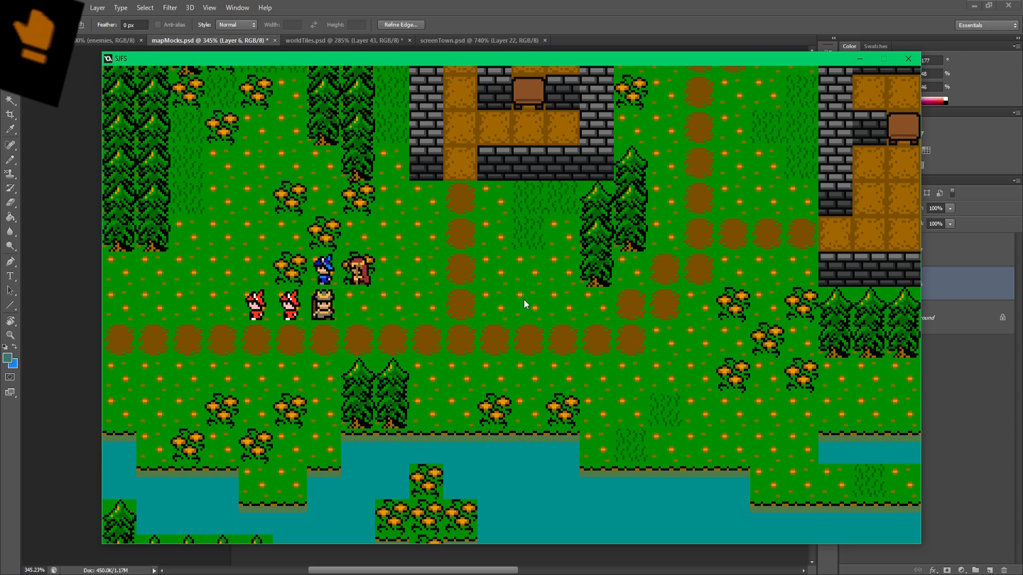
{"action": "mouse_move", "coordinate": [534, 323]}
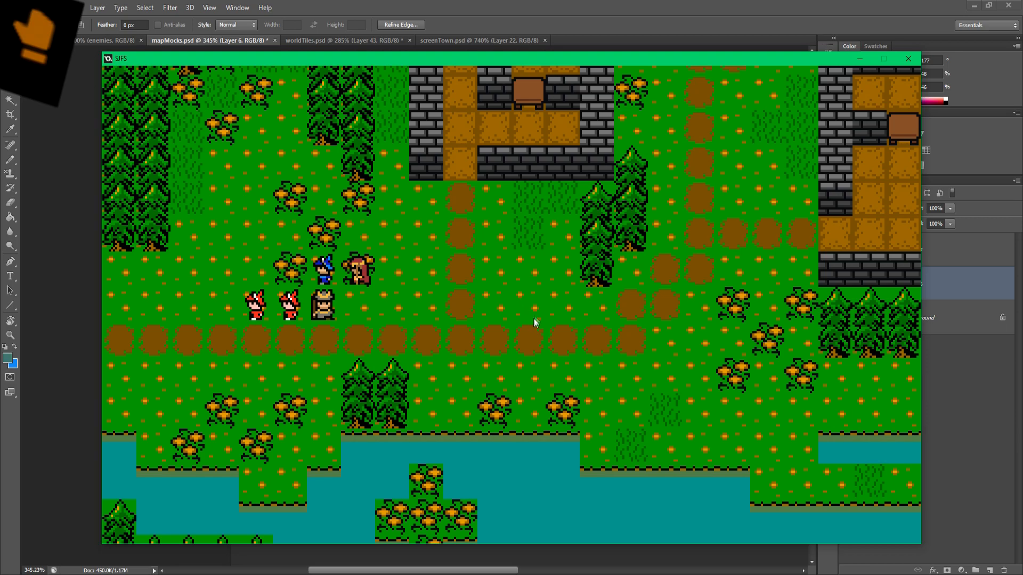
{"action": "mouse_move", "coordinate": [479, 313]}
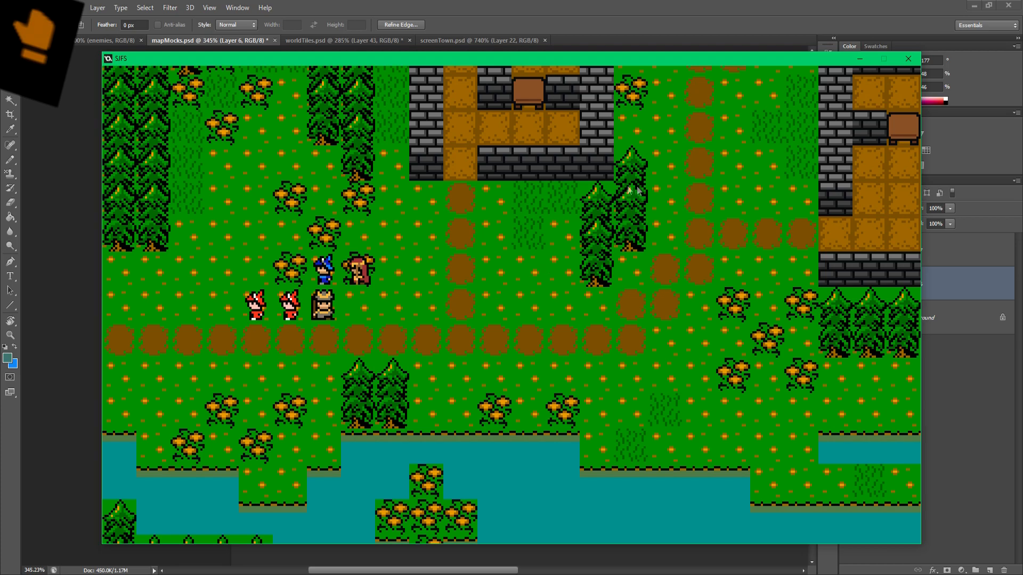
{"action": "mouse_move", "coordinate": [584, 246]}
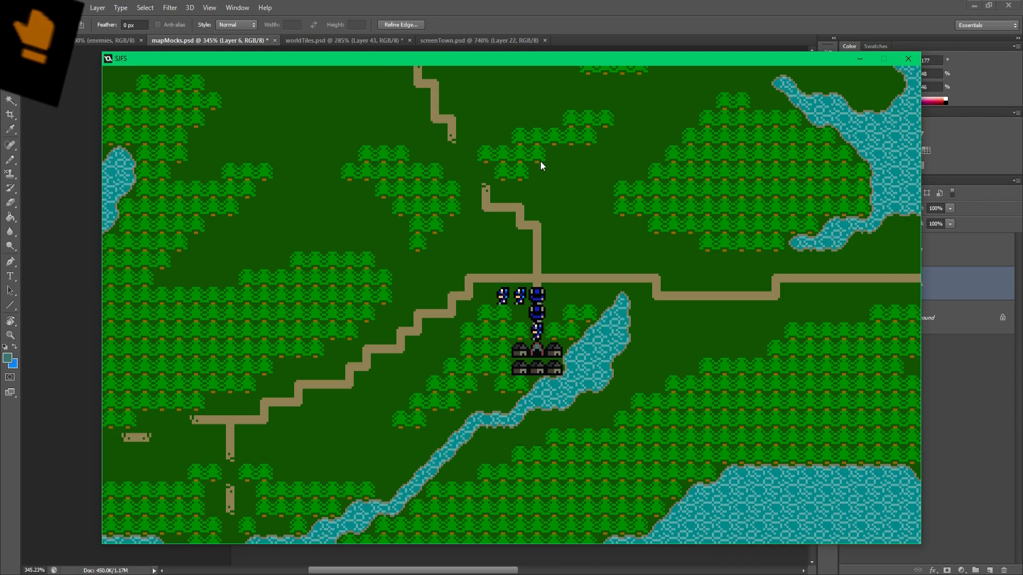
{"action": "mouse_move", "coordinate": [518, 192]}
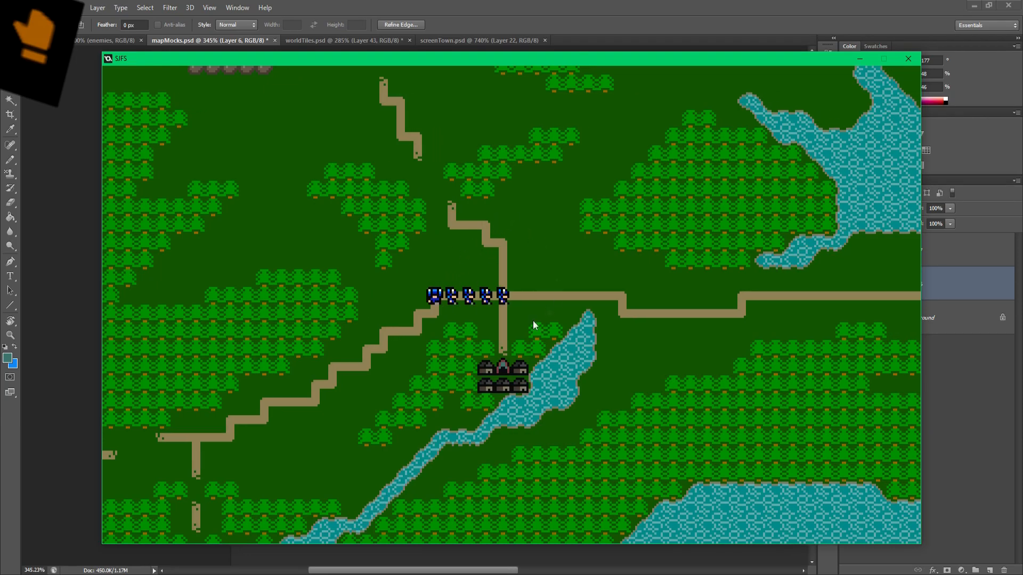
{"action": "mouse_move", "coordinate": [459, 305]}
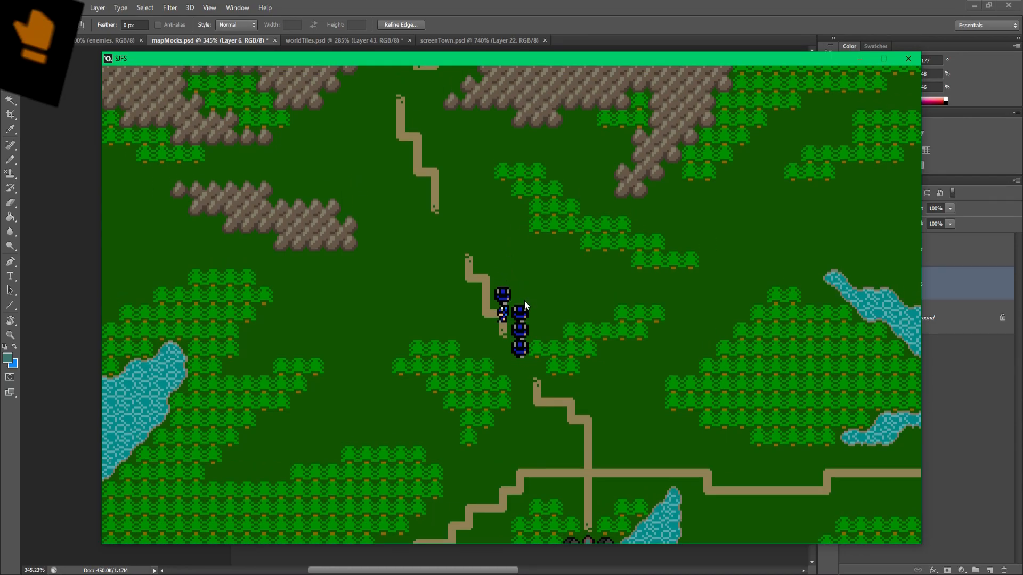
{"action": "mouse_move", "coordinate": [514, 320]}
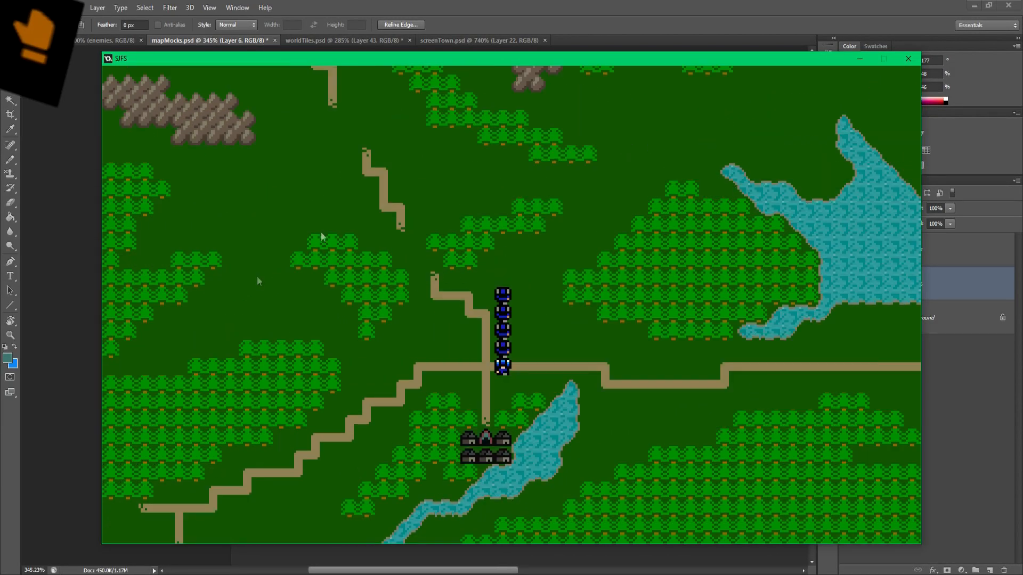
{"action": "mouse_move", "coordinate": [607, 307]}
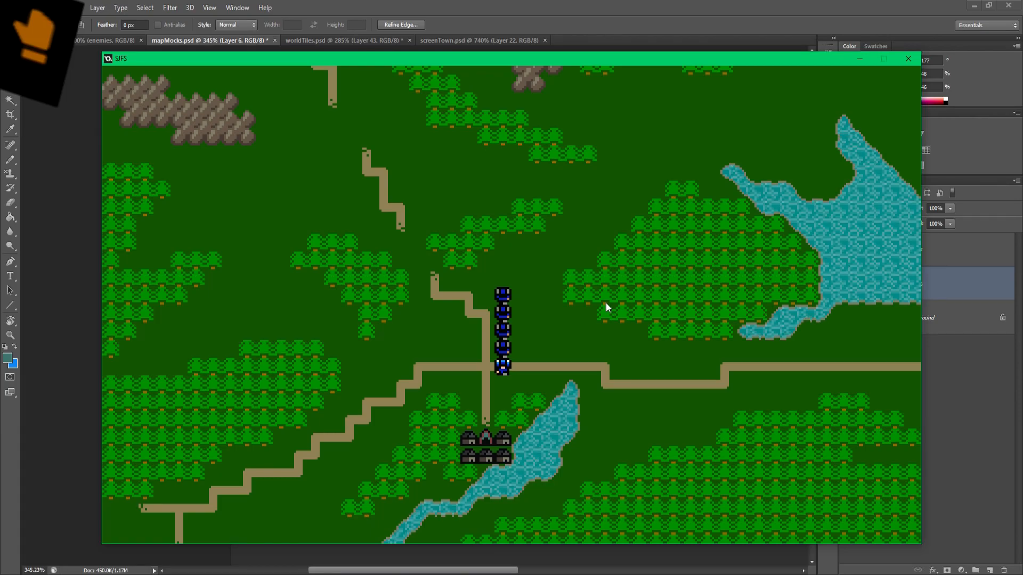